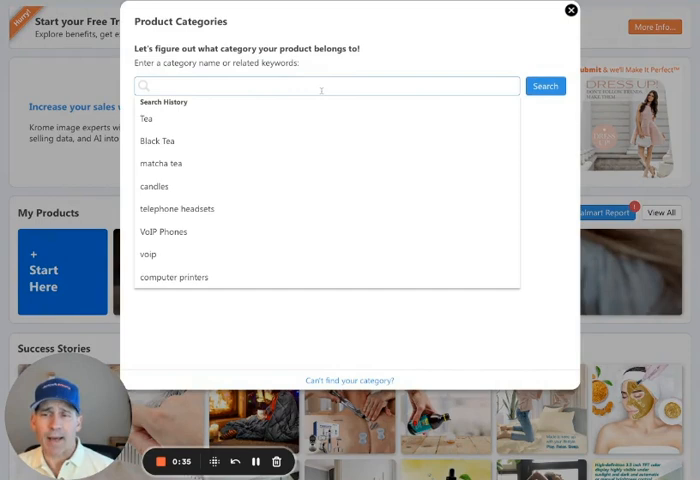
Step: Search the Product Categories finder for the keyword "Tea"
{"action": "left_click", "coordinate": [546, 86]}
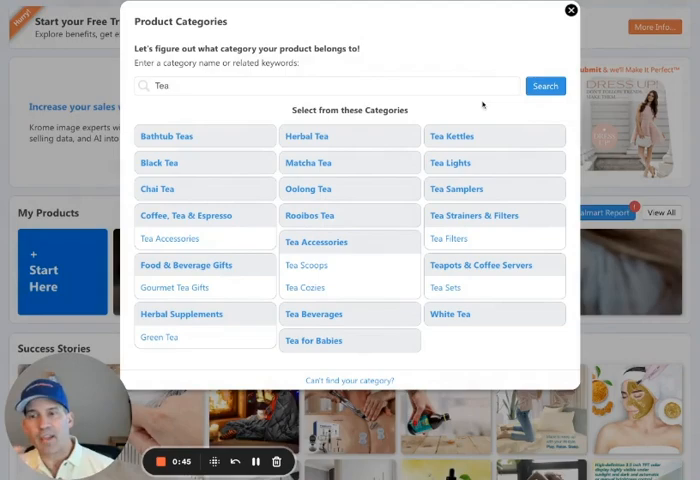
Step: Choose Black Tea as the category and browse down to a best-selling lifestyle image preview
{"action": "left_click", "coordinate": [160, 162]}
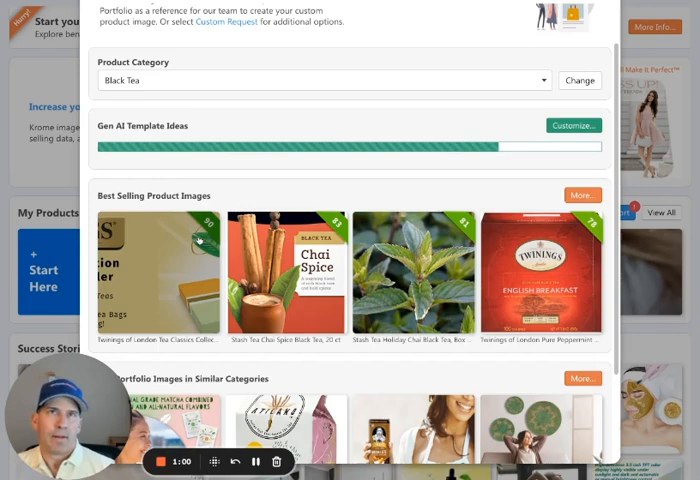
{"action": "scroll", "scroll_direction": "down", "scroll_amount": 3}
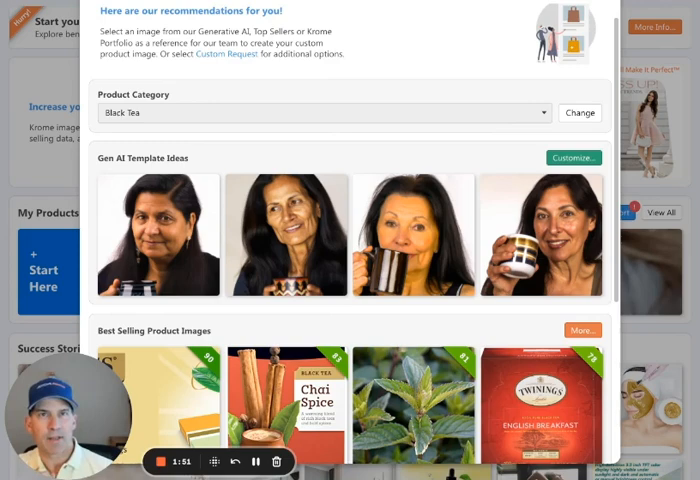
{"action": "scroll", "scroll_direction": "down", "scroll_amount": 3}
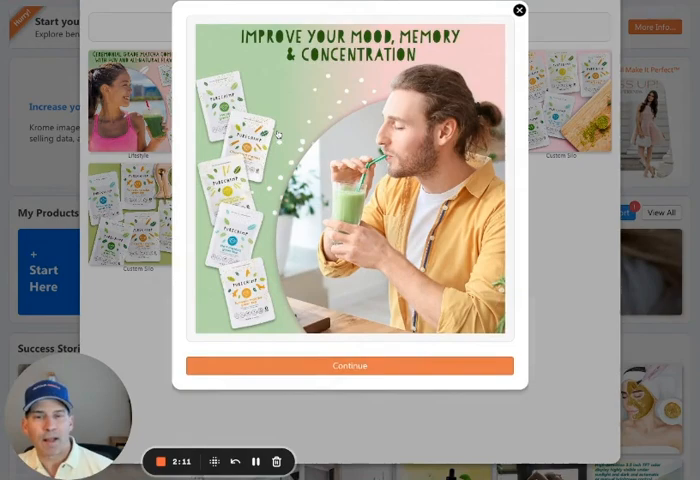
Step: Dismiss the image preview and switch the product category to Herbal Tea
{"action": "left_click", "coordinate": [348, 364]}
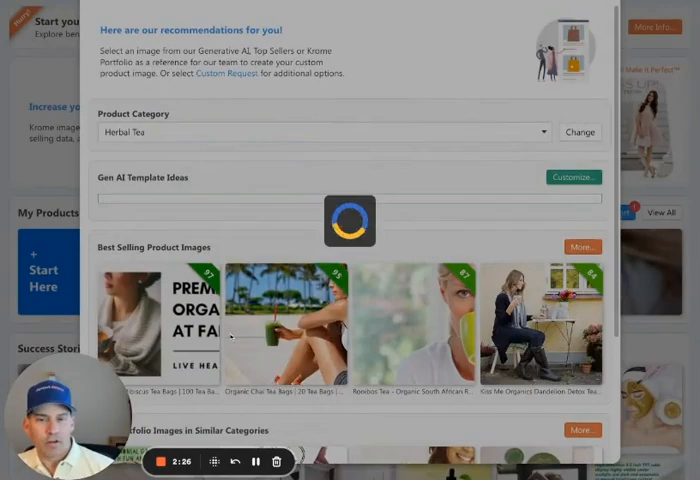
Step: Preview a best-selling herbal tea image, then reach the Gen AI Template Ideas customizer
{"action": "left_click", "coordinate": [284, 324]}
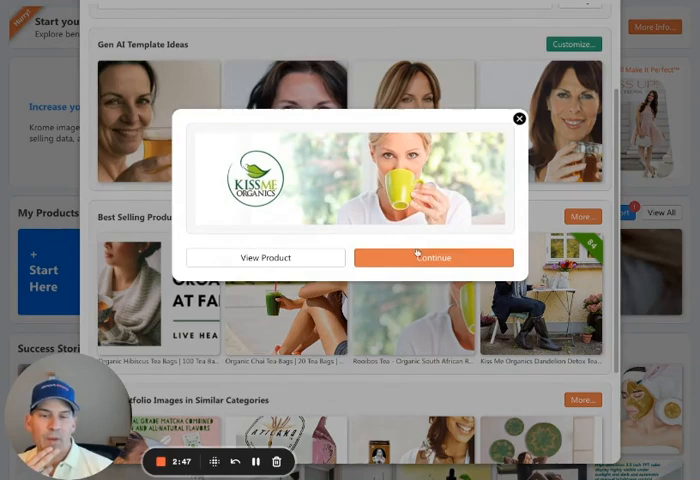
{"action": "left_click", "coordinate": [520, 118]}
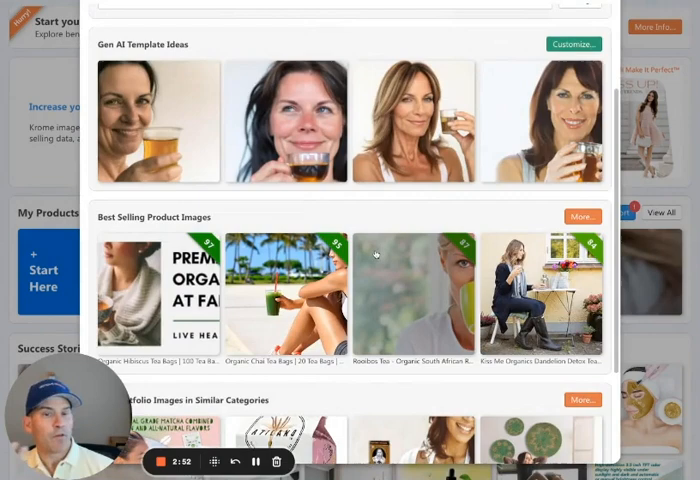
{"action": "scroll", "scroll_direction": "down", "scroll_amount": 3}
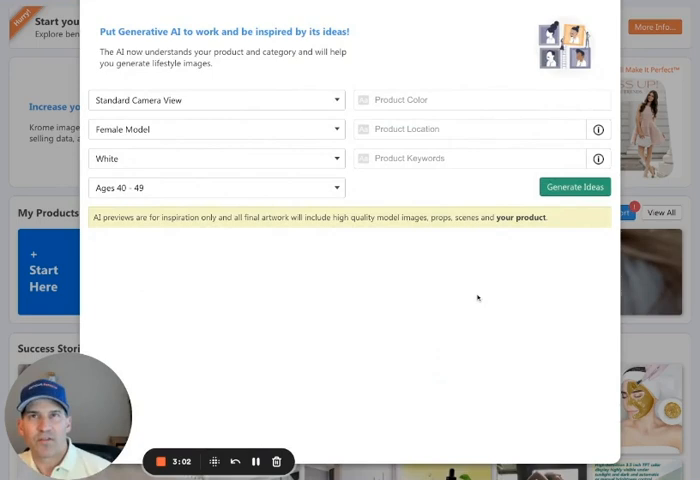
Step: Set the model to Hispanic, enter location 'light blue bedroom', and choose Wide Angle Camera View
{"action": "left_click", "coordinate": [216, 158]}
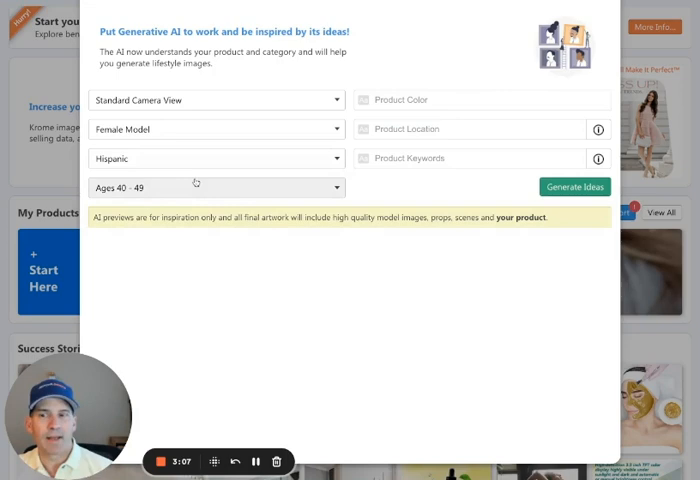
{"action": "type", "text": "light blue bedroom"}
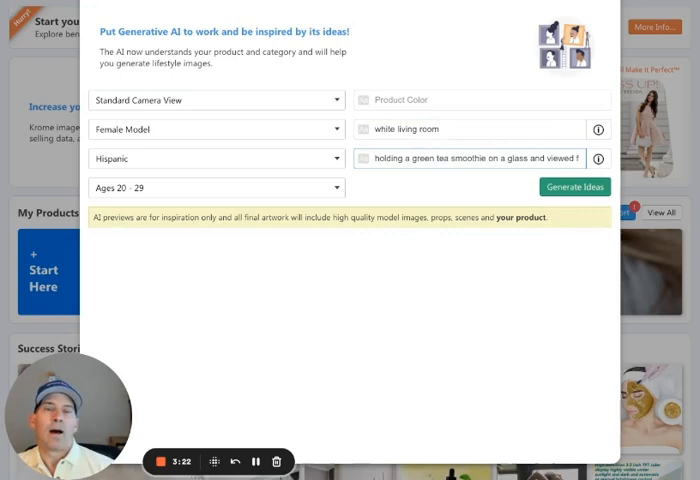
{"action": "left_click", "coordinate": [218, 100]}
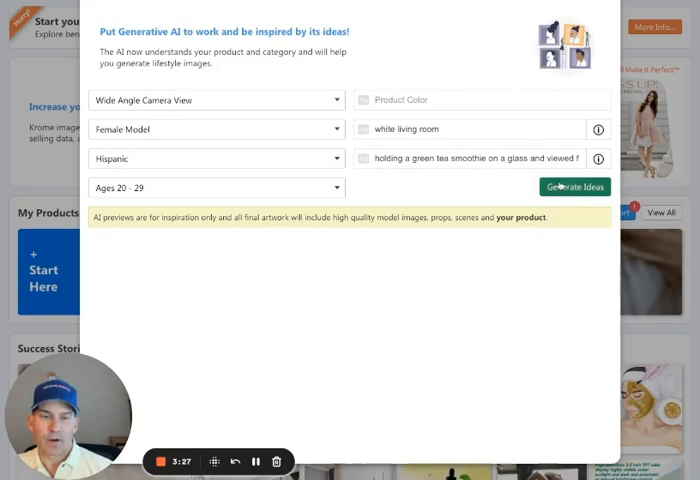
Step: Generate the image ideas and select the woman with the green drink for customization
{"action": "left_click", "coordinate": [576, 188]}
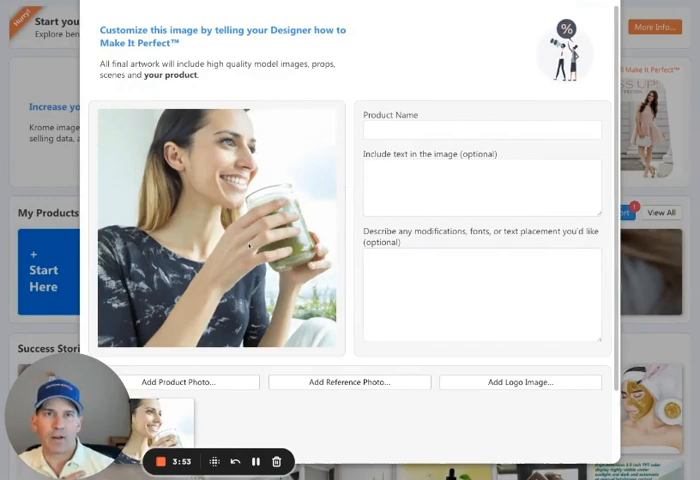
Step: Attach the MATCHA photo and add overlay text 'Healthy & Sweet', 'Enjoy a matcha smoothie at home without the sugar of coffee shop frappes.'
{"action": "left_click", "coordinate": [190, 382]}
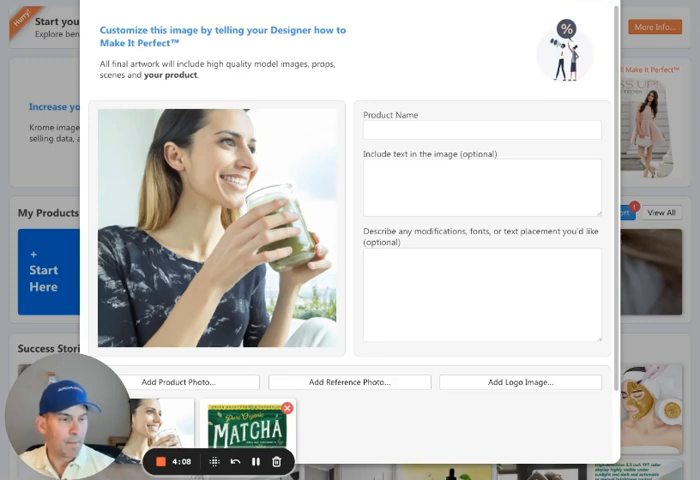
{"action": "type", "text": "Healthy & Sweet"}
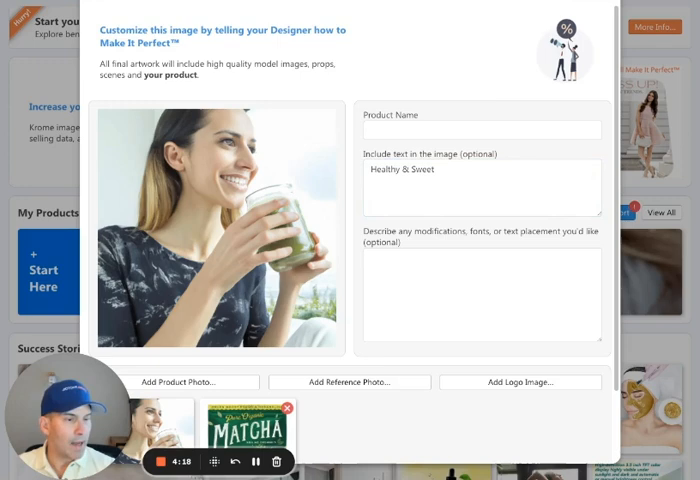
{"action": "type", "text": "Enjoy a matcha smoothie at home"}
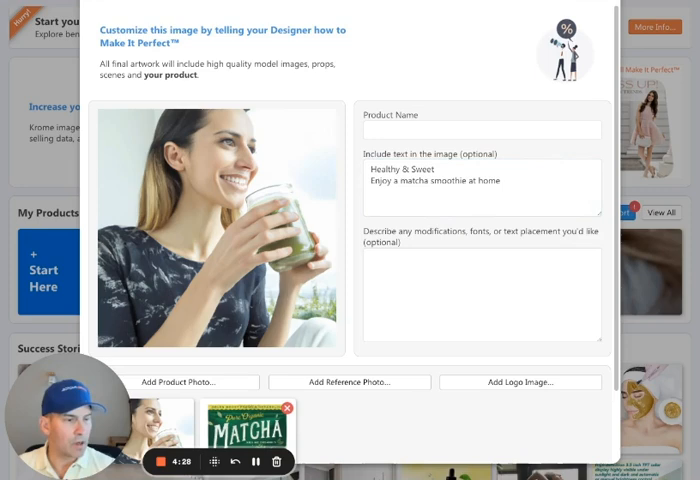
{"action": "type", "text": "without the sugar of coffee shop frappes."}
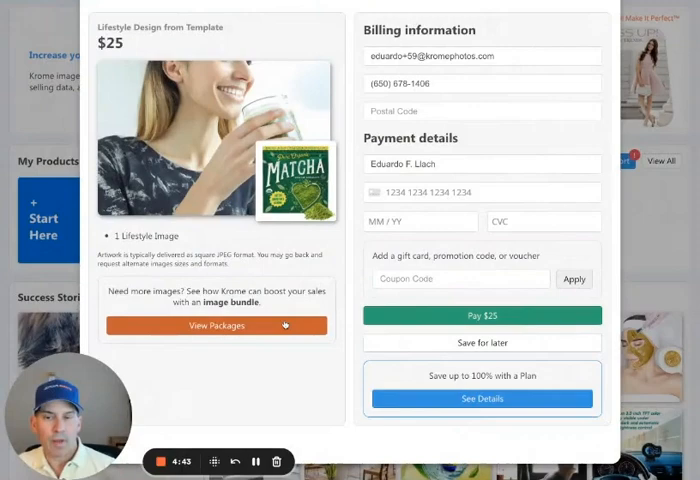
Step: View the subscription packages offered at the $25 checkout
{"action": "left_click", "coordinate": [482, 398]}
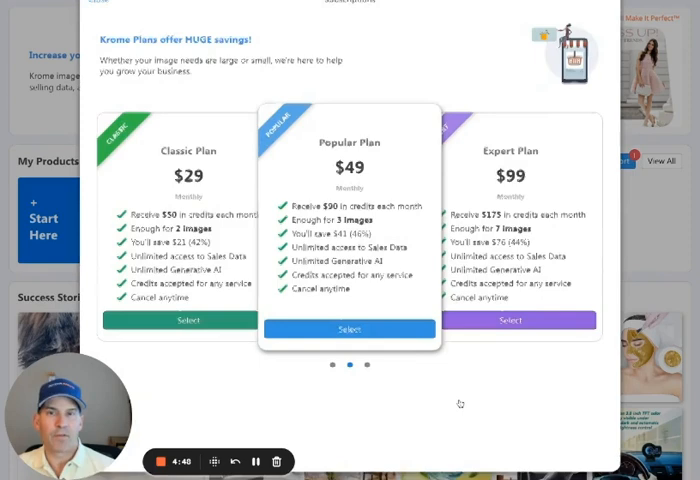